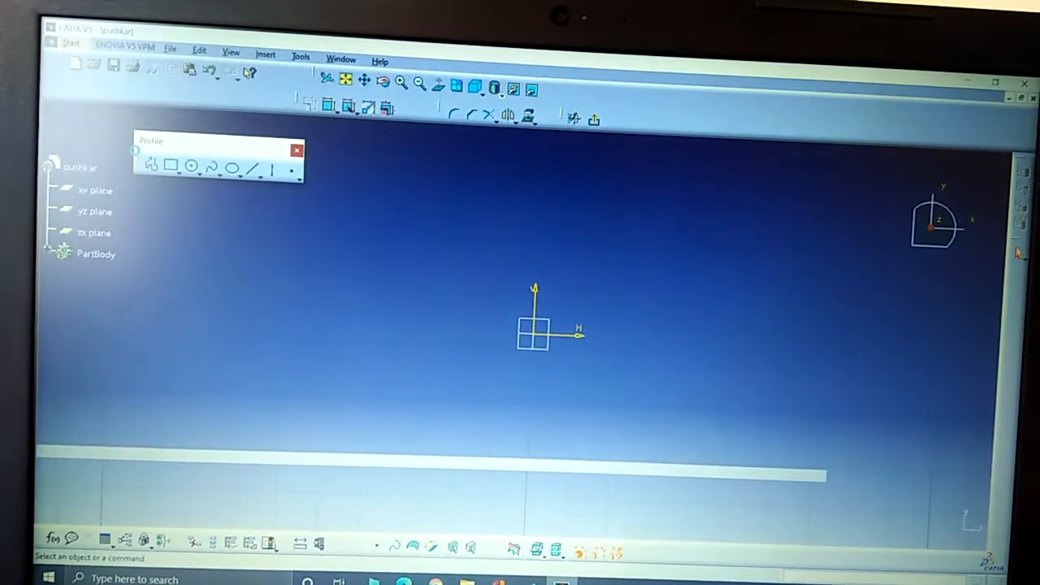
- Sketch a horizontal base line and an angled line rising from its right end with Profile
left_click(172, 167)
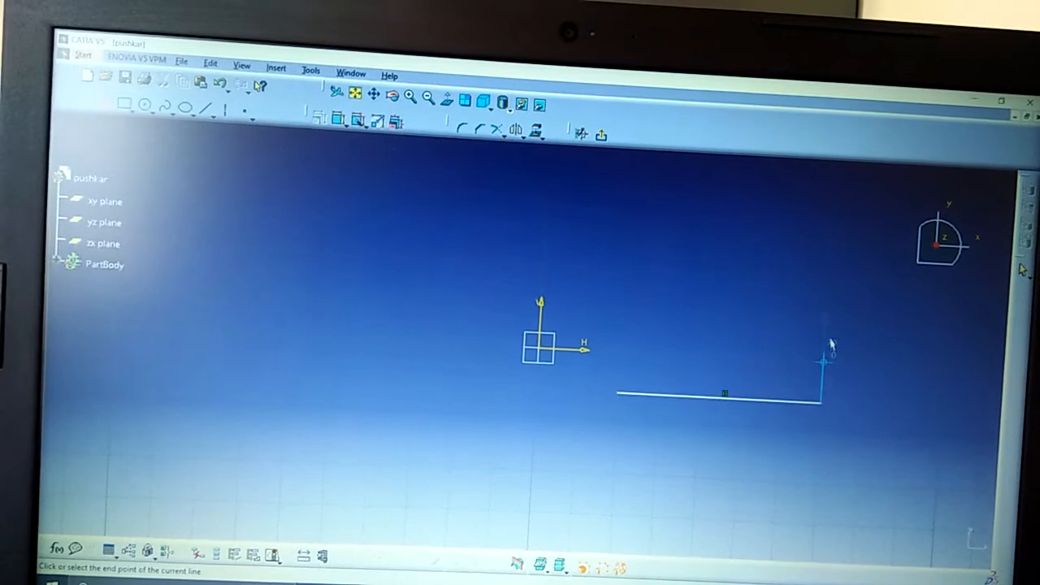
left_click(865, 296)
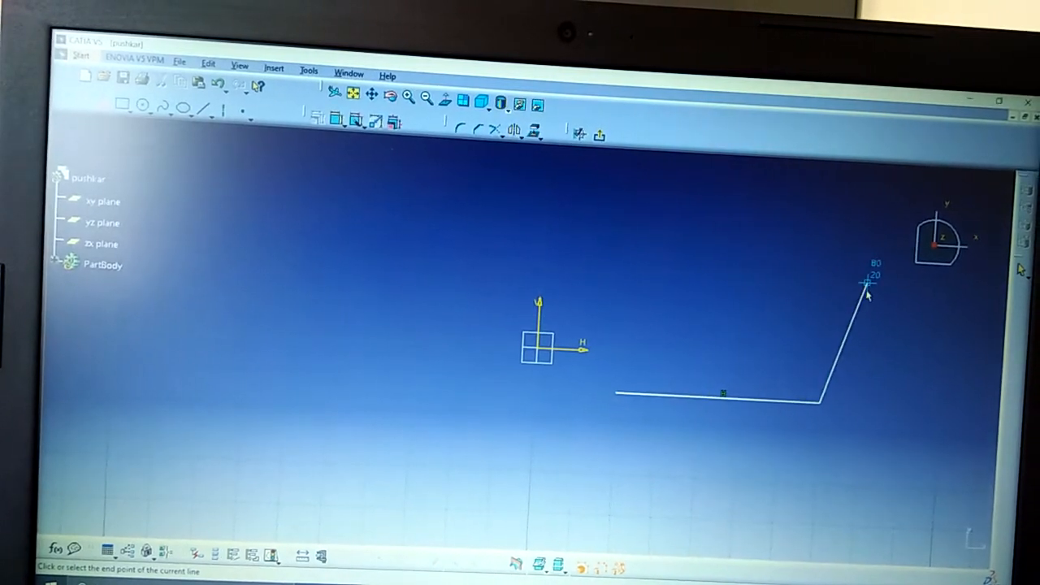
left_click(702, 317)
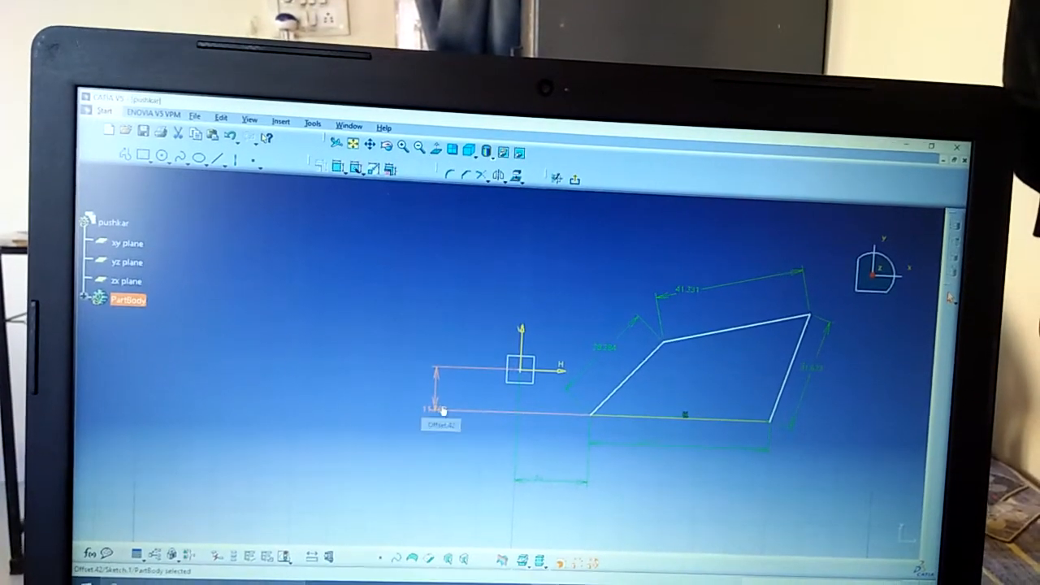
- Set the selected linkage dimension to 20 in the Constraint Definition dialog
double_click(438, 409)
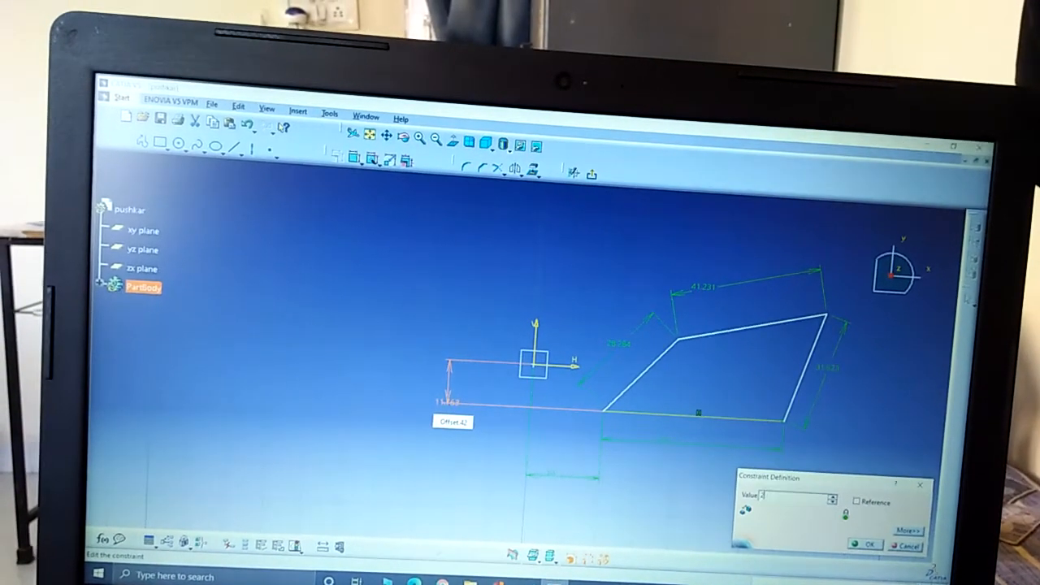
type("20")
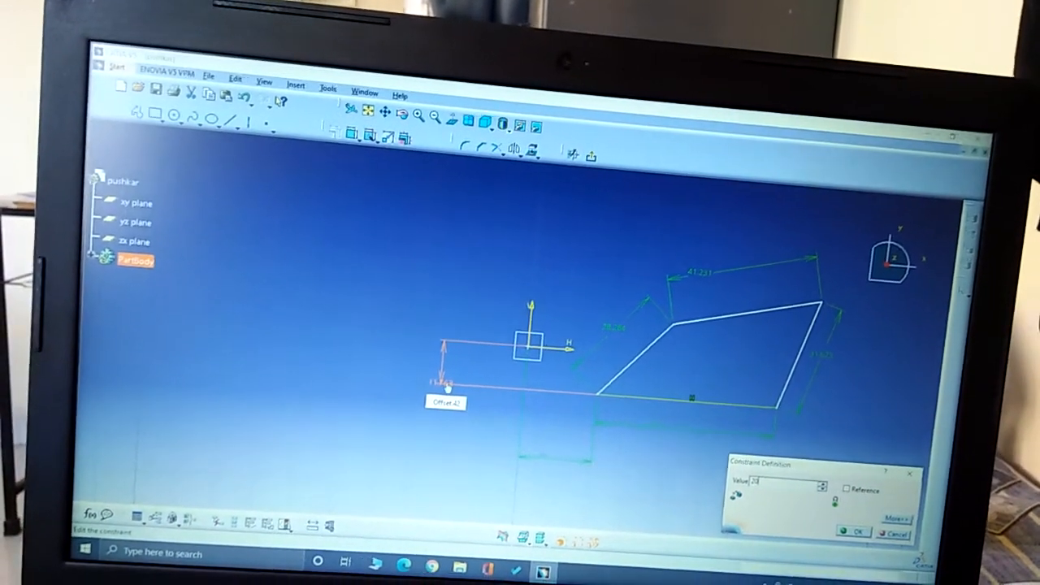
left_click(853, 534)
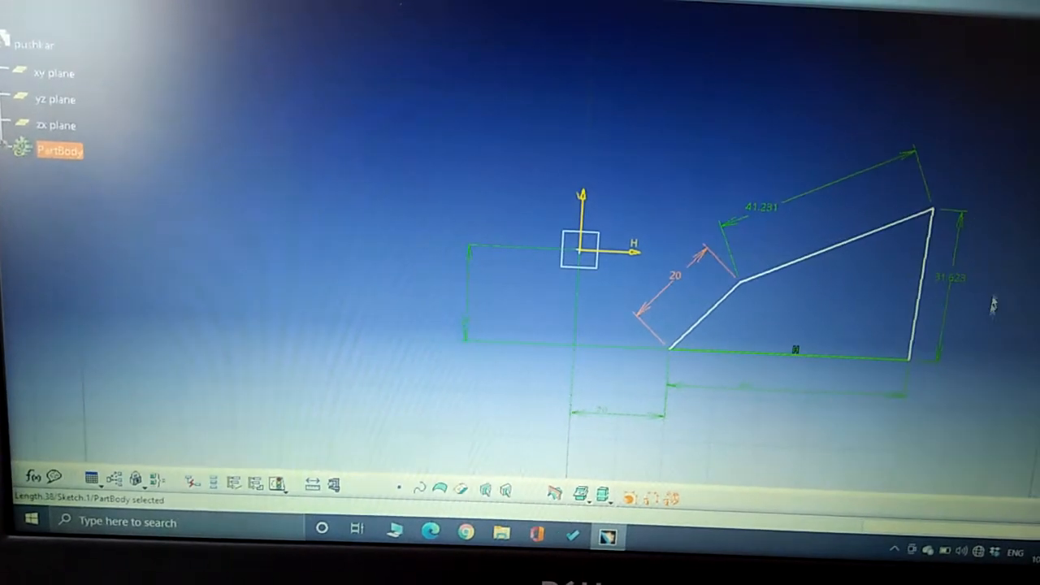
- Change the right link from 31.623 to 40 and the top link from 41.231 to 50
double_click(950, 277)
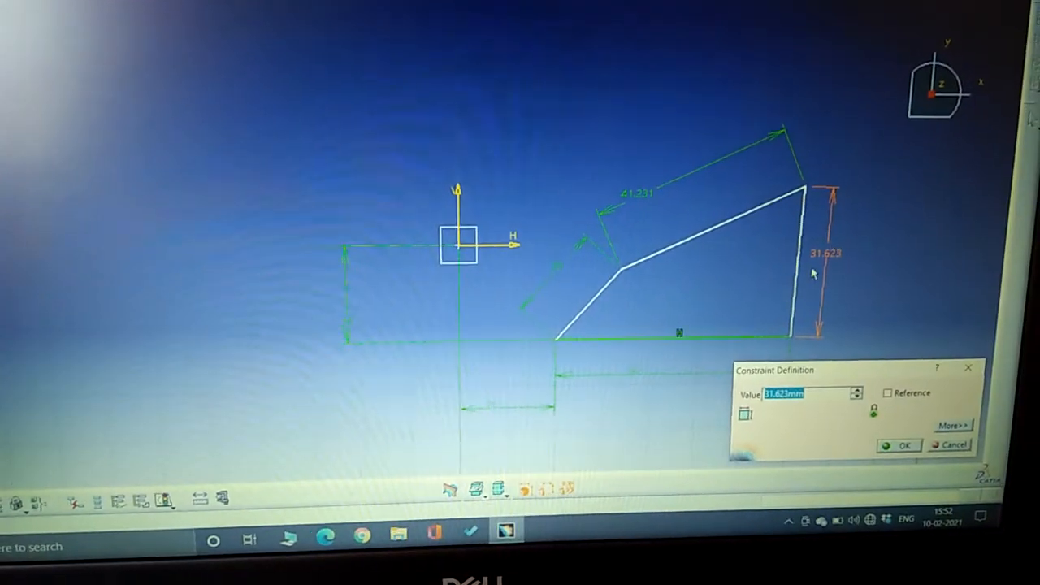
type("4")
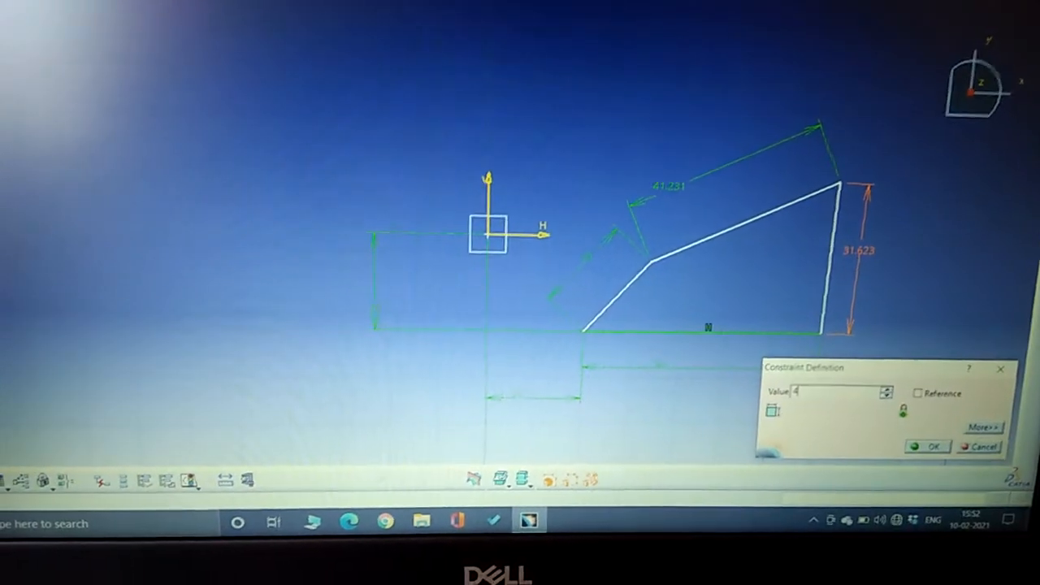
type("40")
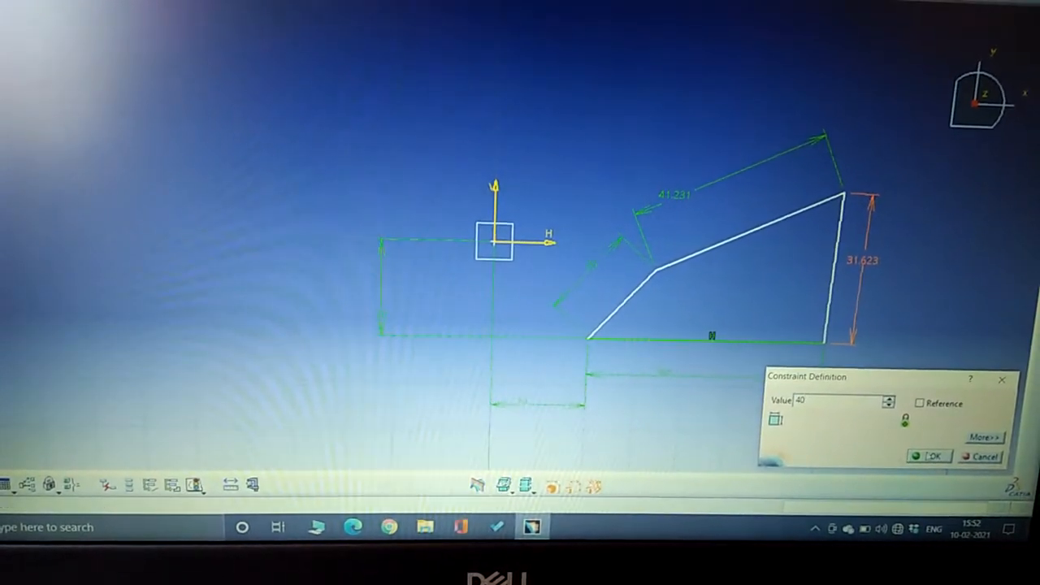
left_click(923, 455)
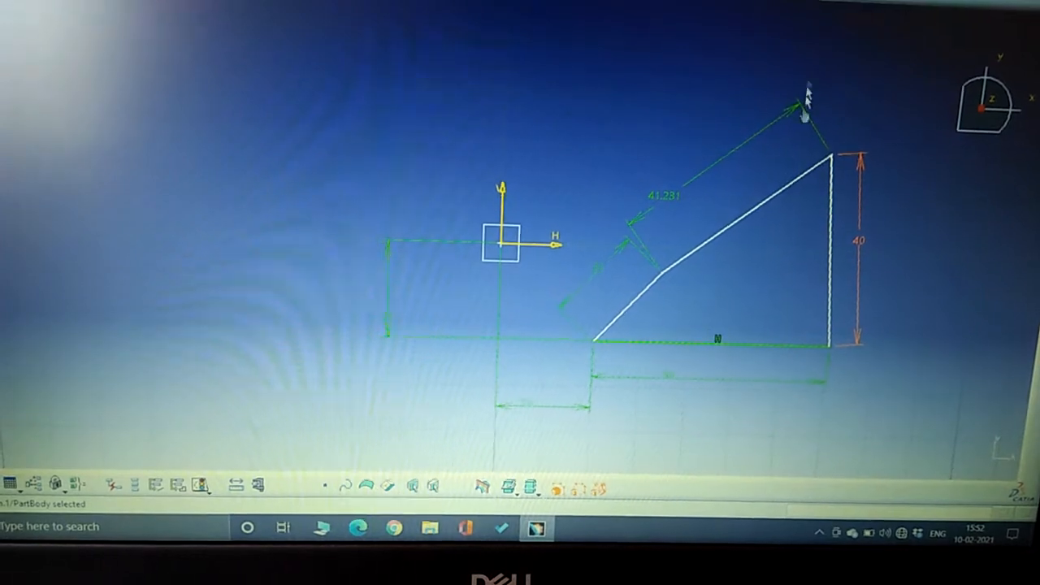
double_click(661, 195)
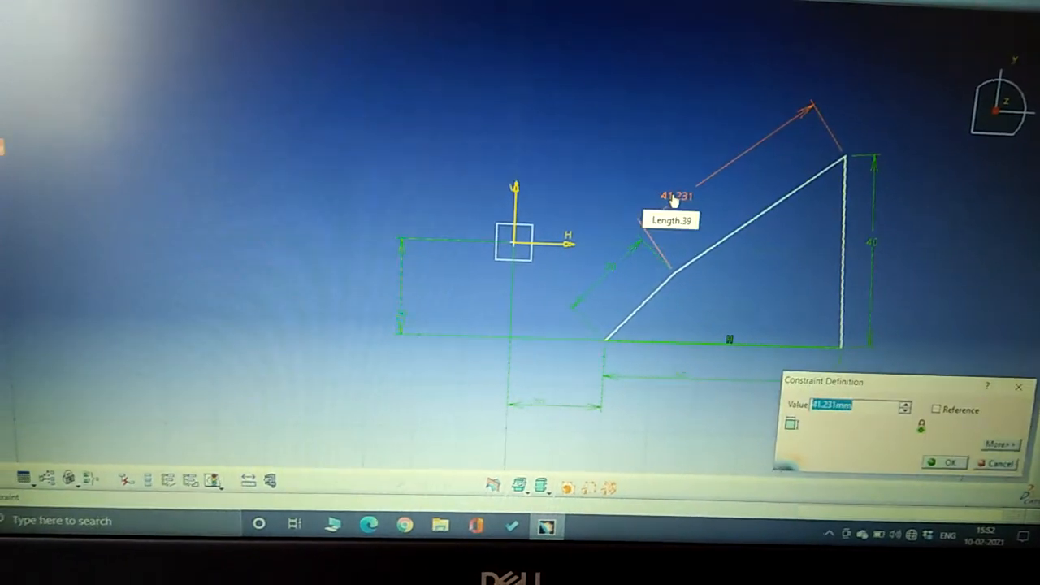
type("50")
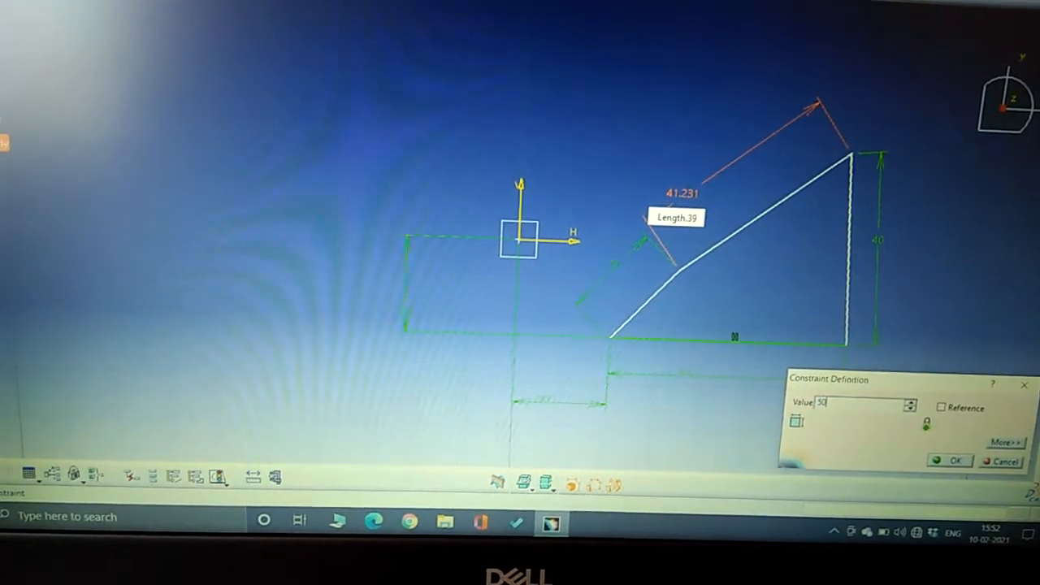
left_click(949, 461)
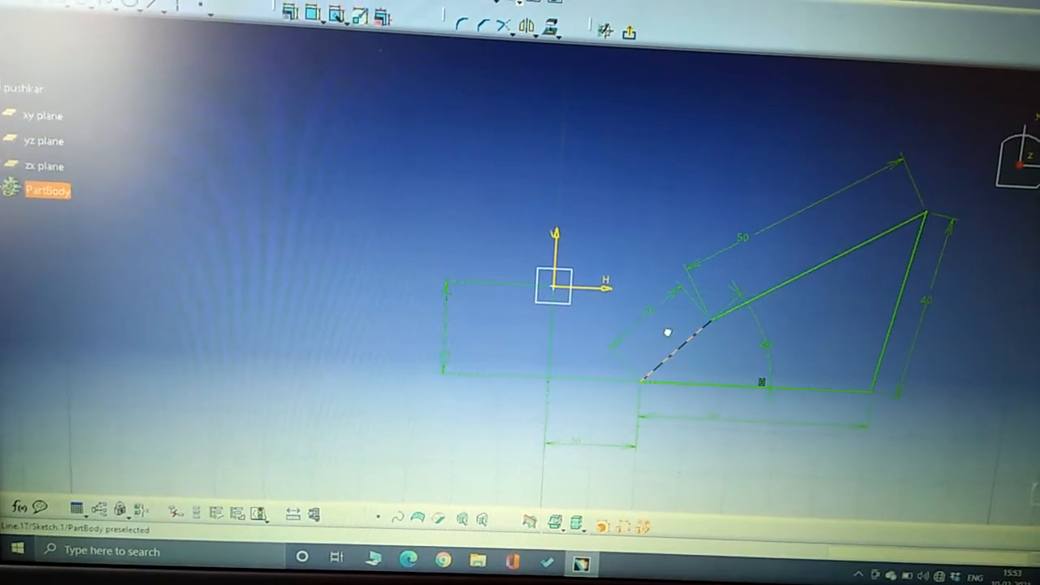
- Select the short left crank link whose angle will be animated
left_click(813, 268)
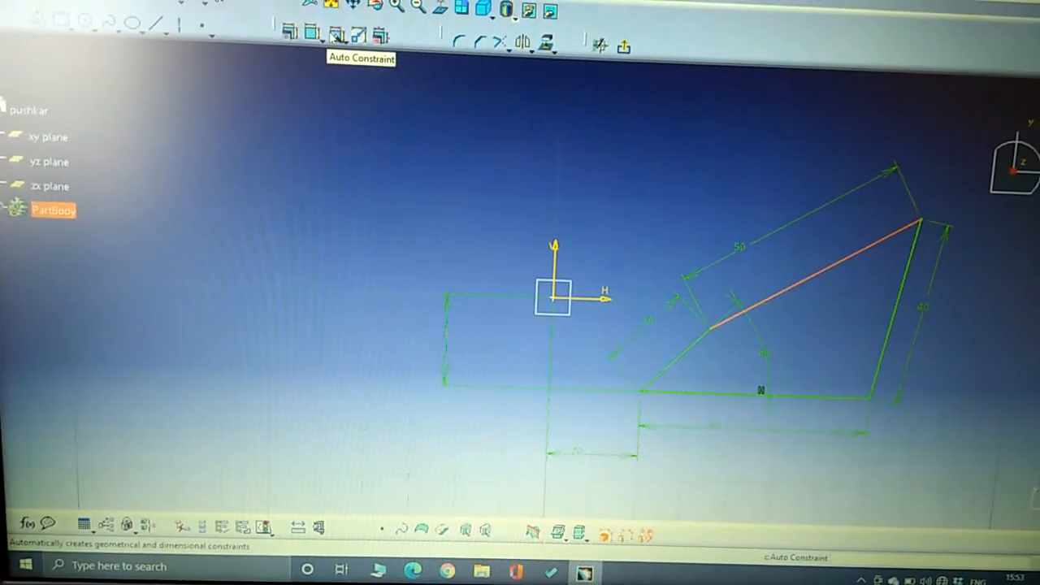
mouse_move(370, 39)
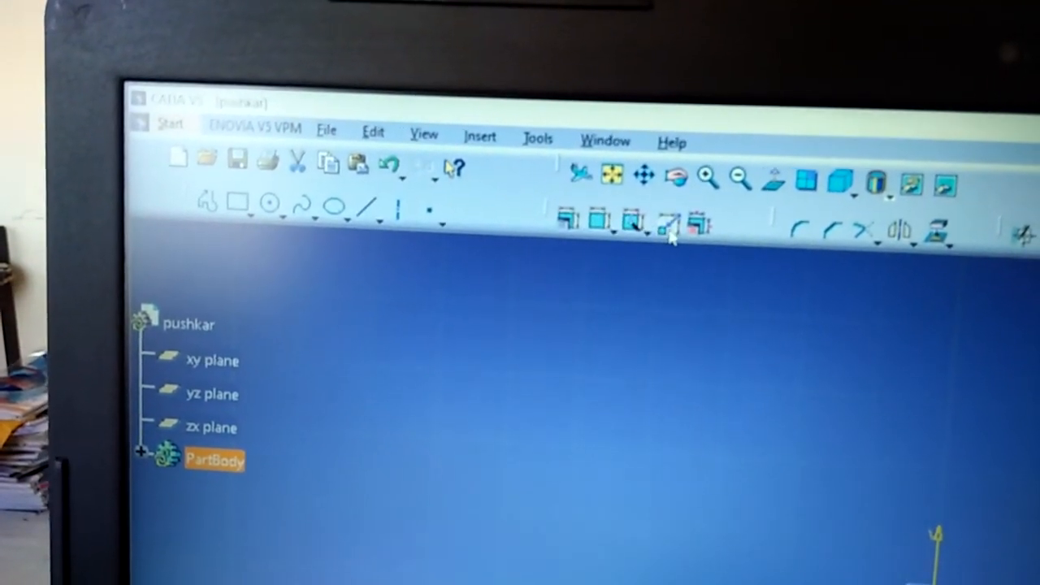
mouse_move(679, 244)
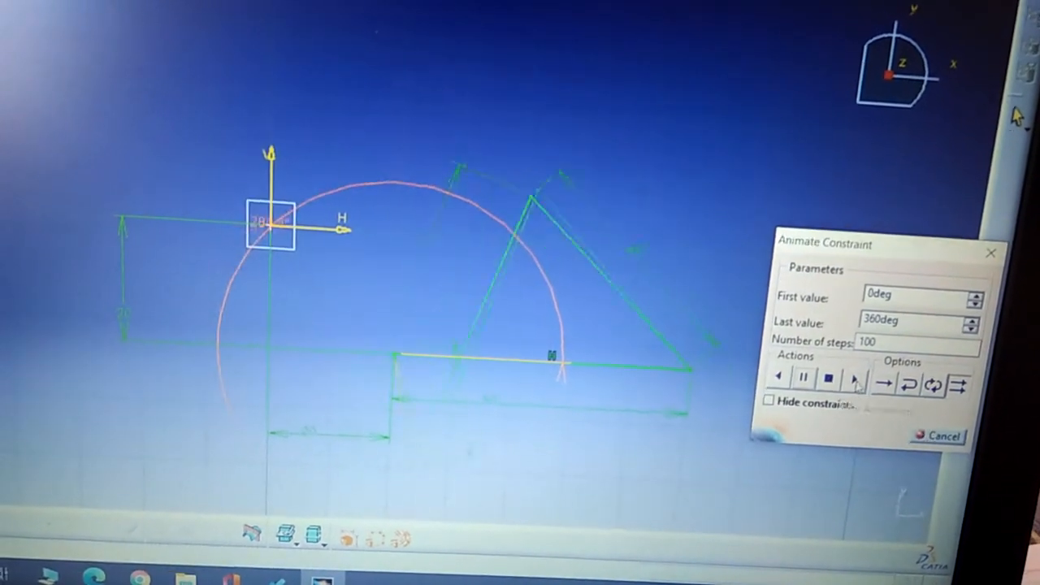
- Play the crank-angle animation through its 0–360° cycle, replay it, then pause
left_click(855, 383)
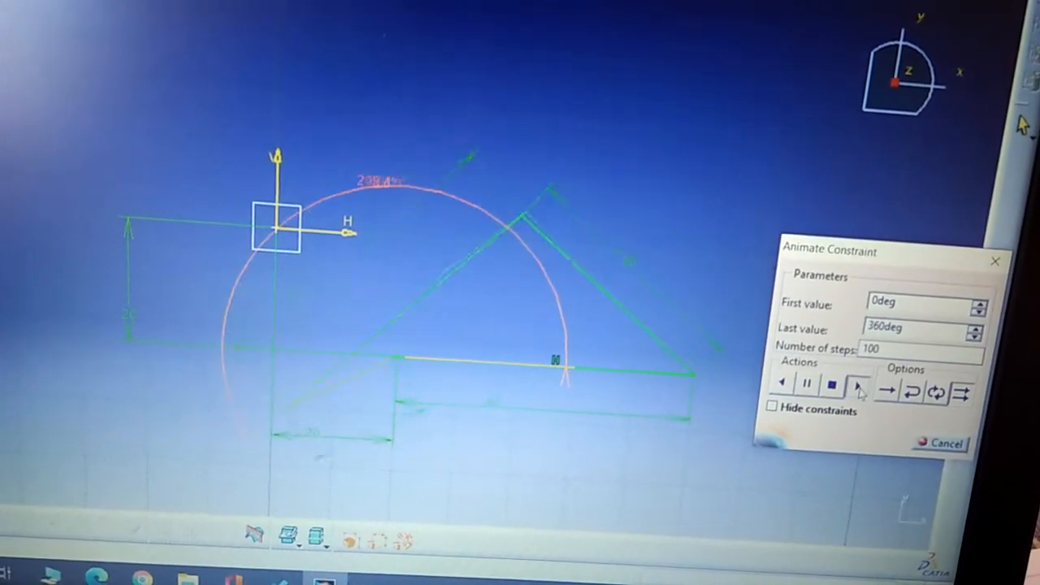
left_click(858, 384)
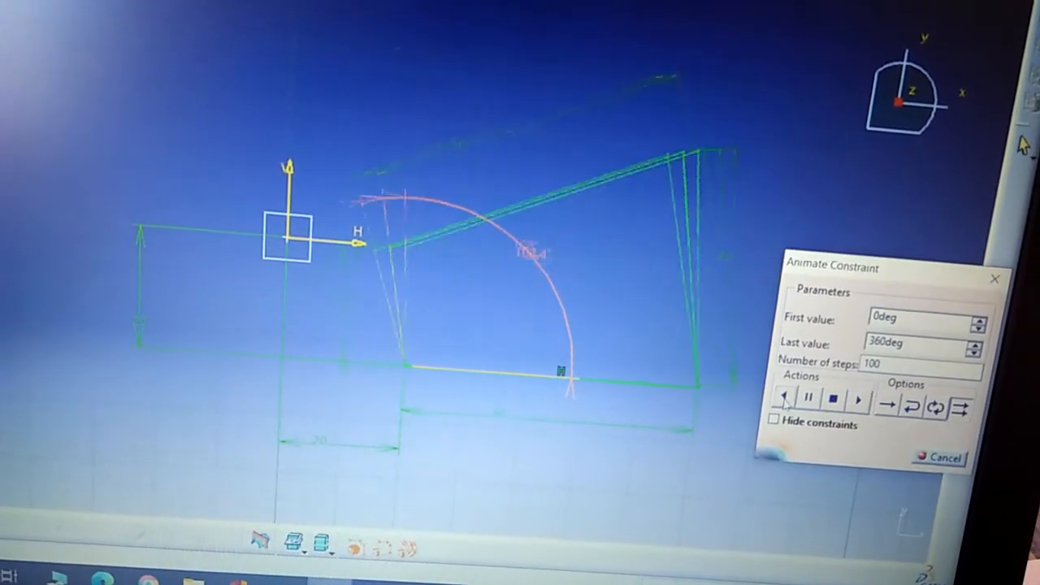
left_click(809, 400)
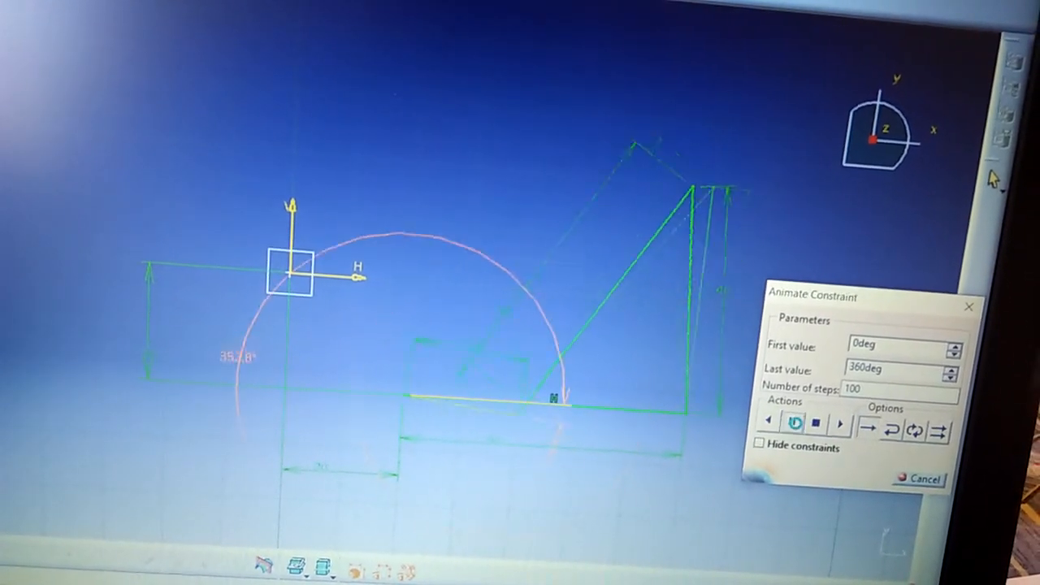
left_click(794, 425)
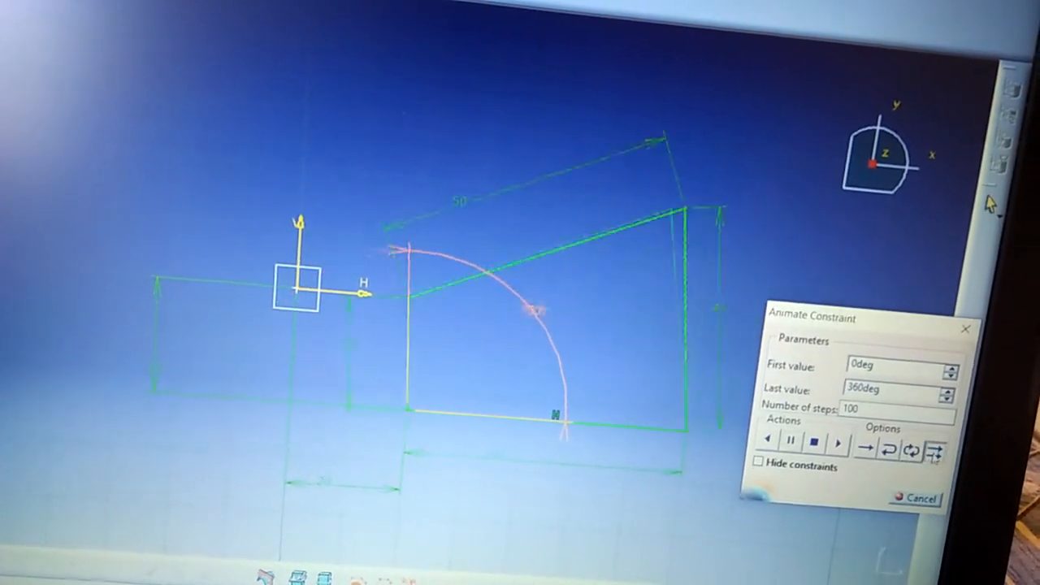
left_click(768, 442)
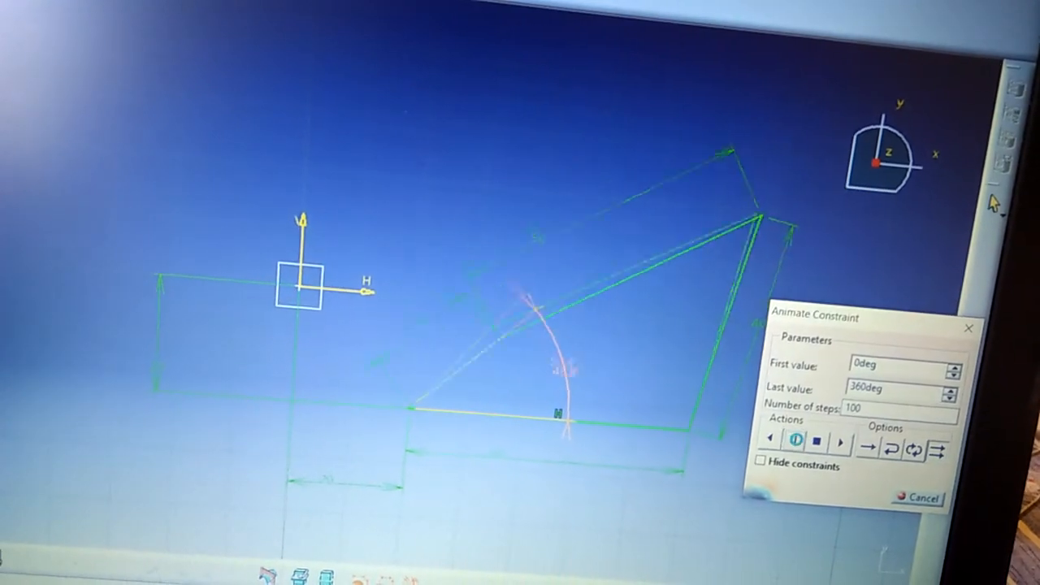
left_click(793, 440)
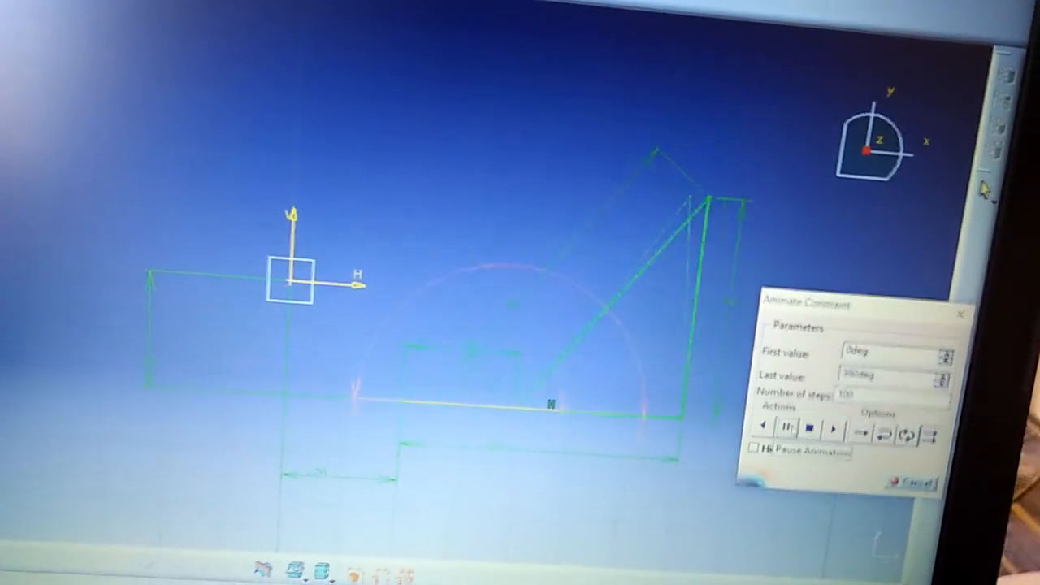